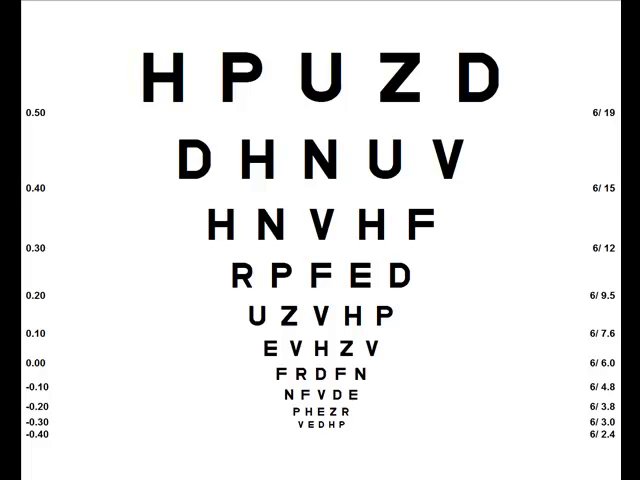
{"action": "mouse_move", "coordinate": [160, 162]}
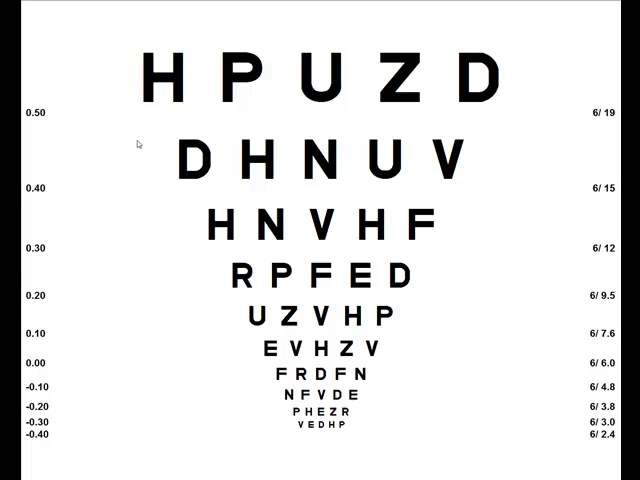
{"action": "mouse_move", "coordinate": [96, 60]}
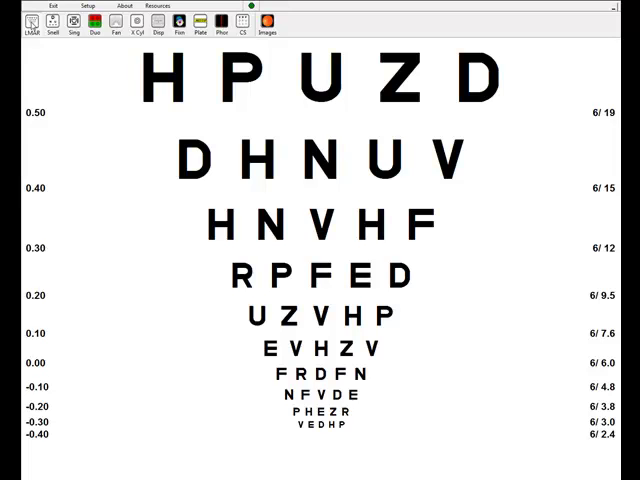
{"action": "mouse_move", "coordinate": [40, 22]}
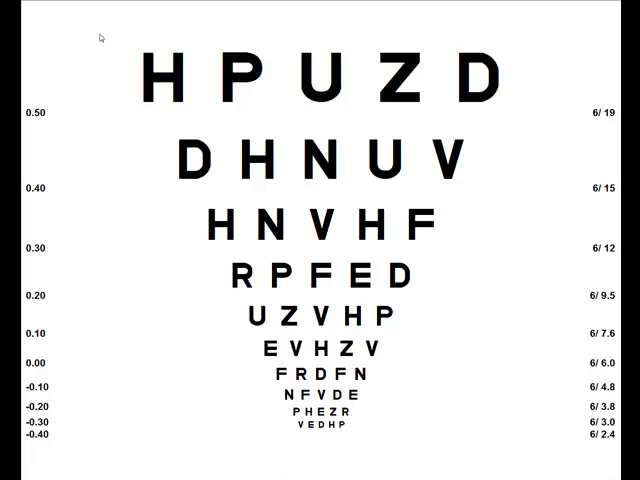
{"action": "mouse_move", "coordinate": [52, 60]}
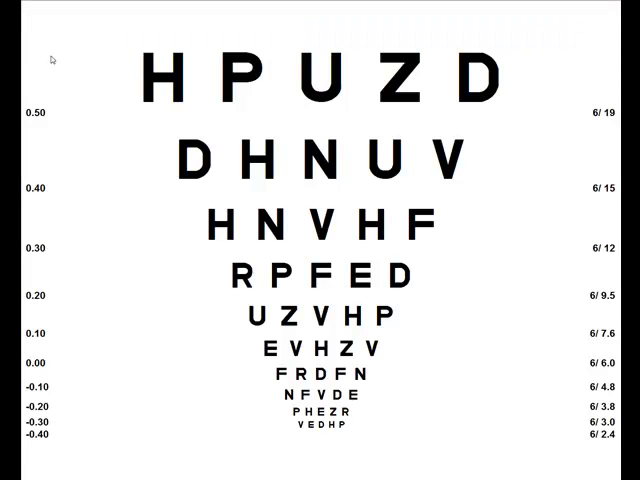
{"action": "mouse_move", "coordinate": [90, 112]}
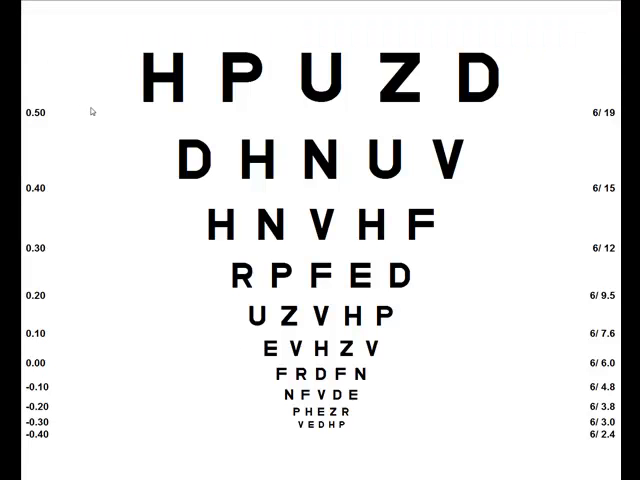
{"action": "mouse_move", "coordinate": [76, 444]}
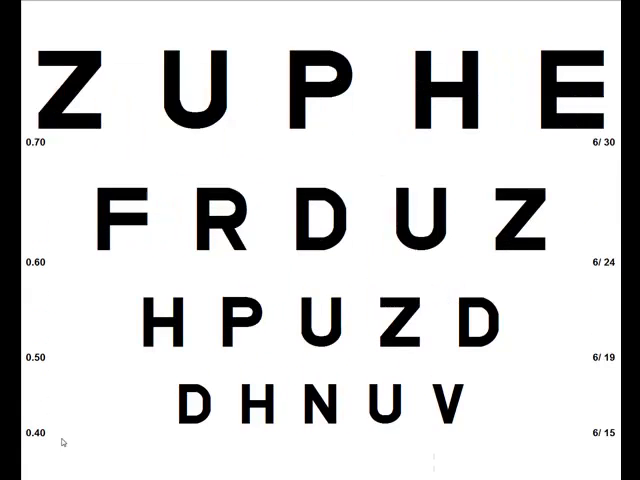
Scroll the chart to show the larger rows from ZUPHE at 6/30 down to DHNUV at 6/15
{"action": "scroll", "scroll_direction": "down", "scroll_amount": 3}
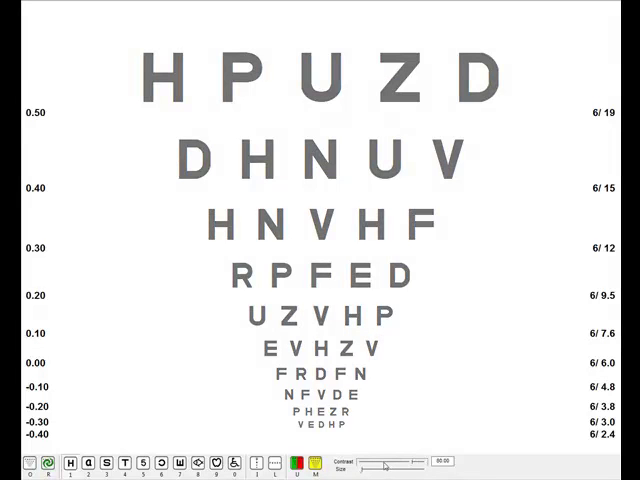
Restore the chart to its 6/19 through 6/2.4 rows in full black contrast
{"action": "left_click_drag", "start_coordinate": [410, 462], "coordinate": [388, 462]}
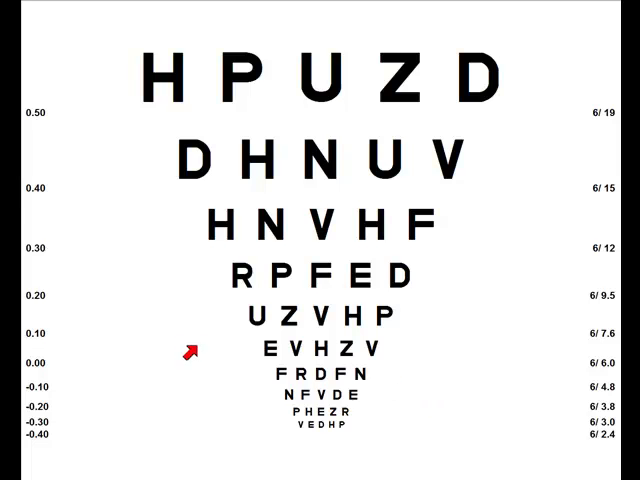
{"action": "mouse_move", "coordinate": [144, 296]}
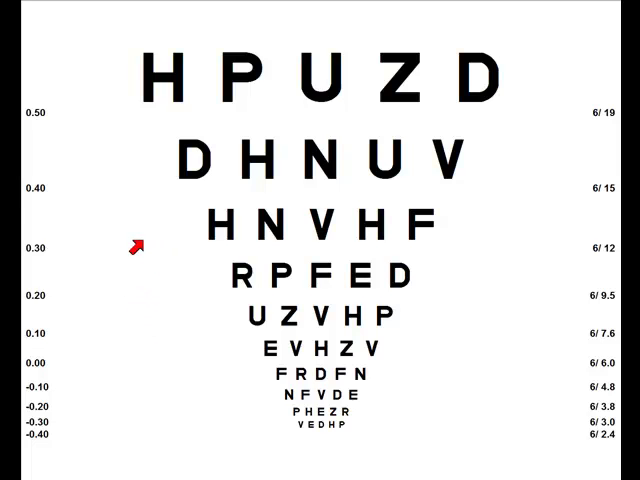
{"action": "mouse_move", "coordinate": [138, 244]}
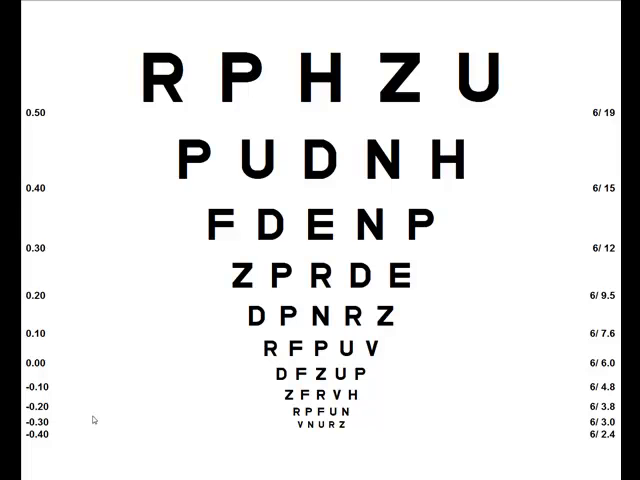
{"action": "mouse_move", "coordinate": [96, 404]}
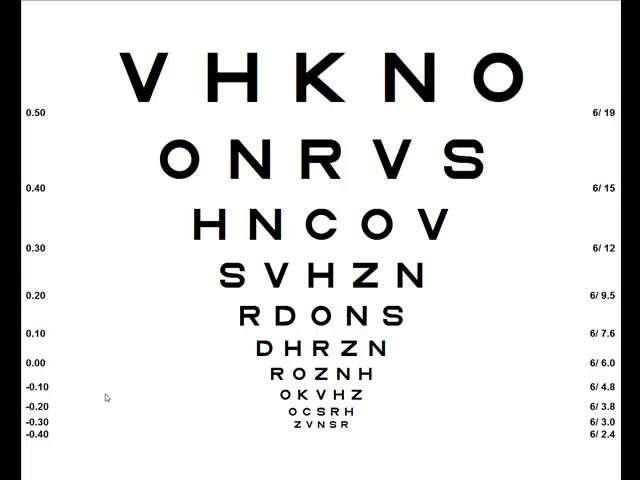
{"action": "mouse_move", "coordinate": [120, 392]}
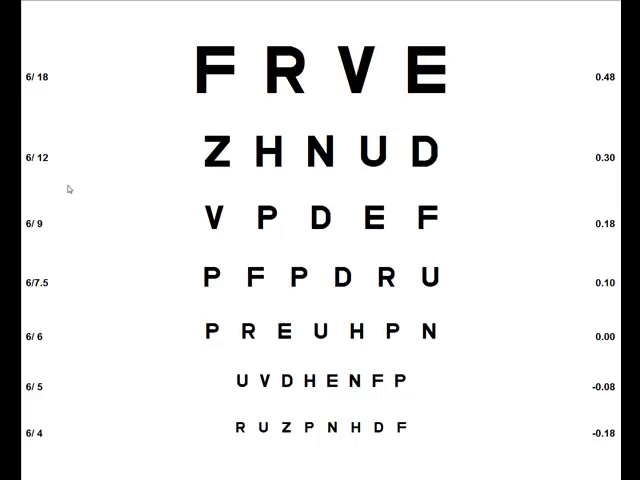
{"action": "mouse_move", "coordinate": [80, 188]}
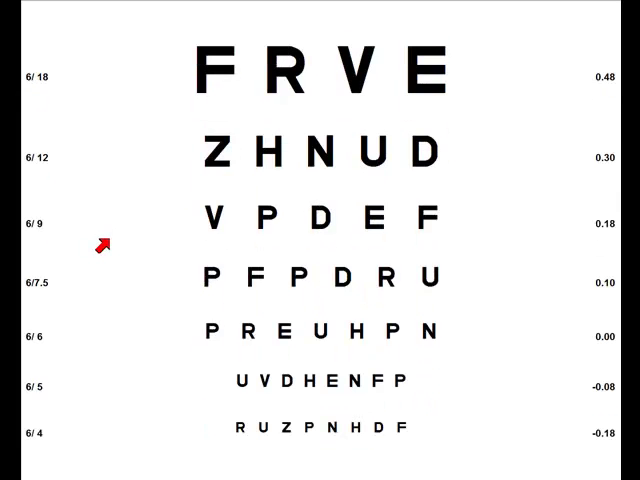
{"action": "mouse_move", "coordinate": [148, 138]}
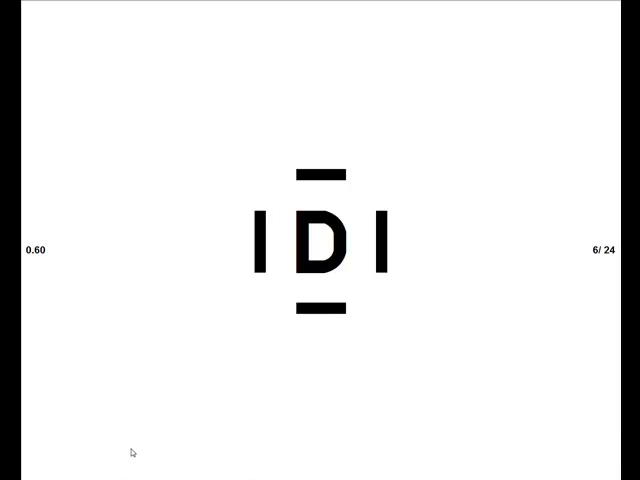
{"action": "mouse_move", "coordinate": [128, 412]}
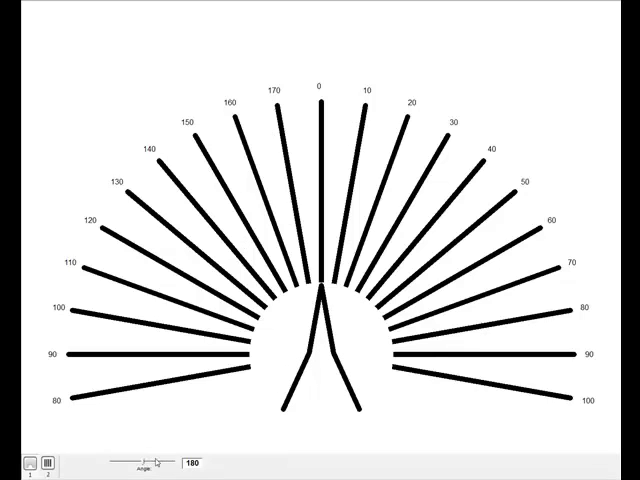
Turn the fan chart's V pointer to another axis with the rotation slider, then return it to 0
{"action": "left_click_drag", "start_coordinate": [160, 460], "coordinate": [130, 460]}
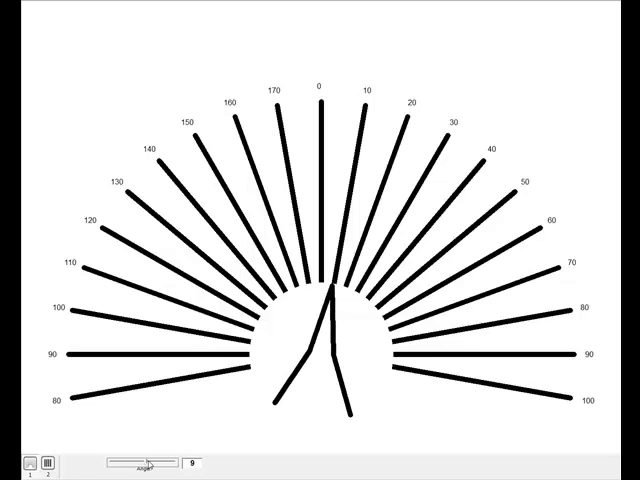
{"action": "left_click_drag", "start_coordinate": [150, 464], "coordinate": [130, 464]}
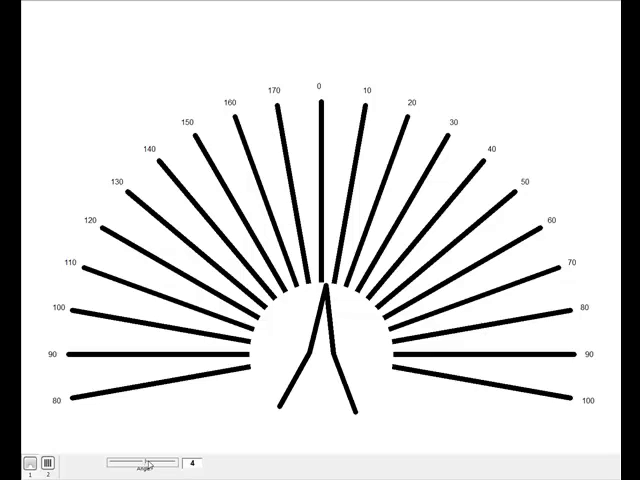
{"action": "left_click", "coordinate": [160, 464]}
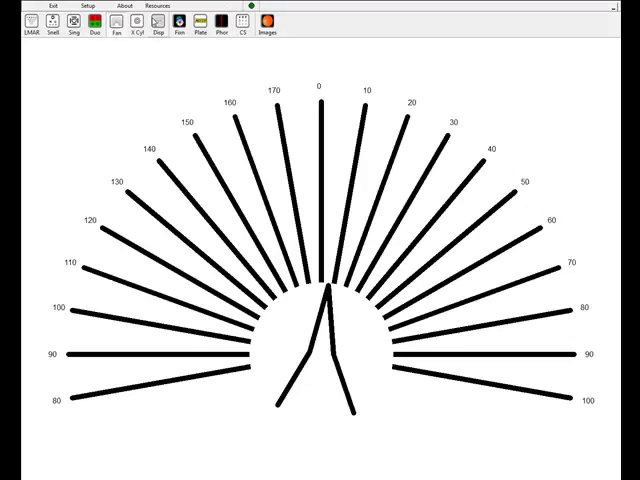
Switch from the fan chart to the phoria test chart reading TOH+HOT
{"action": "left_click", "coordinate": [136, 20]}
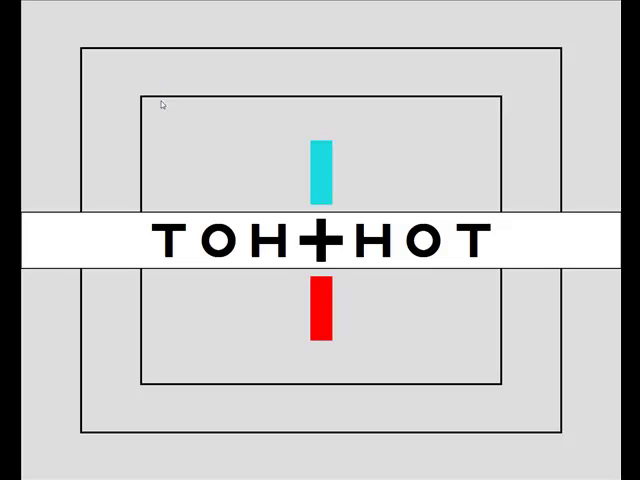
{"action": "mouse_move", "coordinate": [164, 116]}
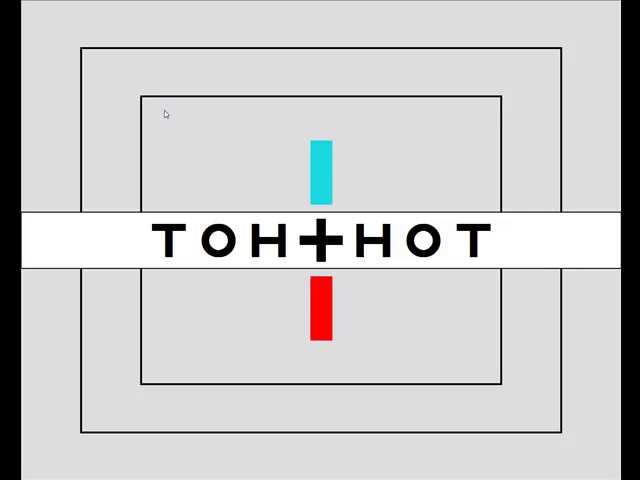
{"action": "mouse_move", "coordinate": [344, 272]}
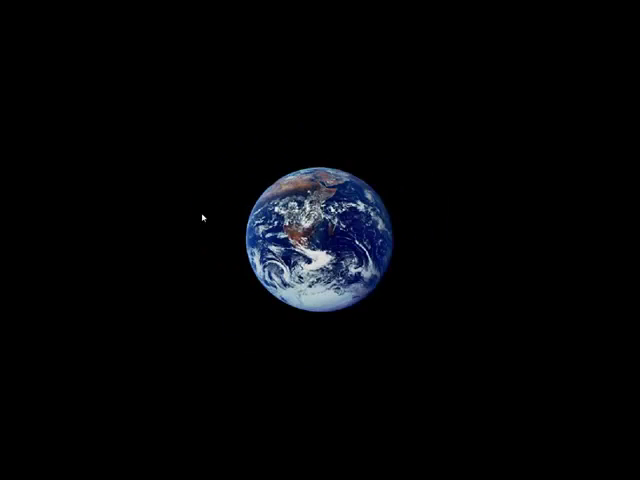
{"action": "mouse_move", "coordinate": [212, 172]}
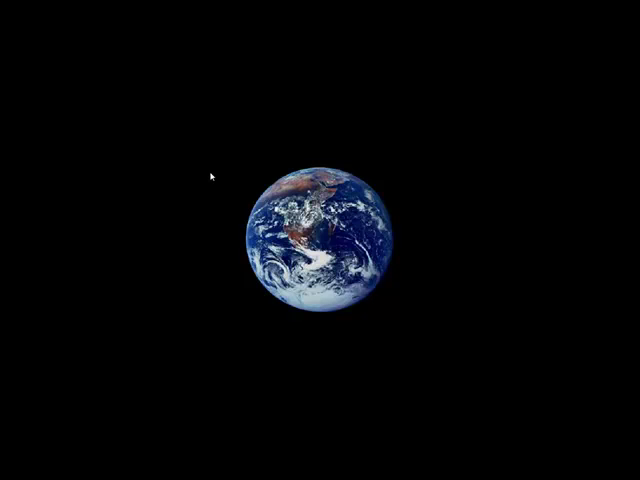
{"action": "mouse_move", "coordinate": [212, 332]}
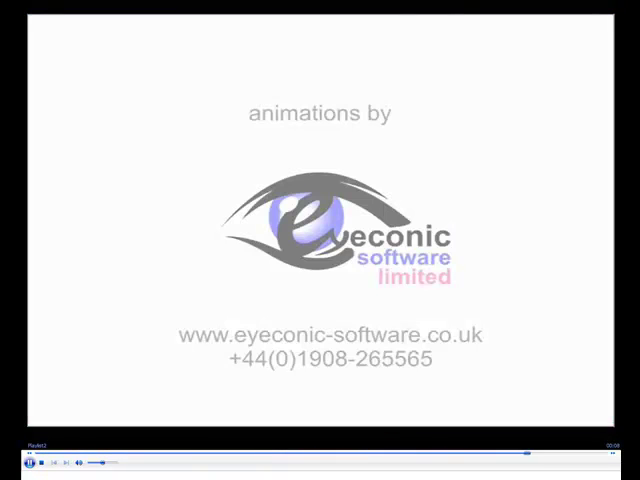
Start playing the loaded video clip using the player controls
{"action": "left_click", "coordinate": [42, 464]}
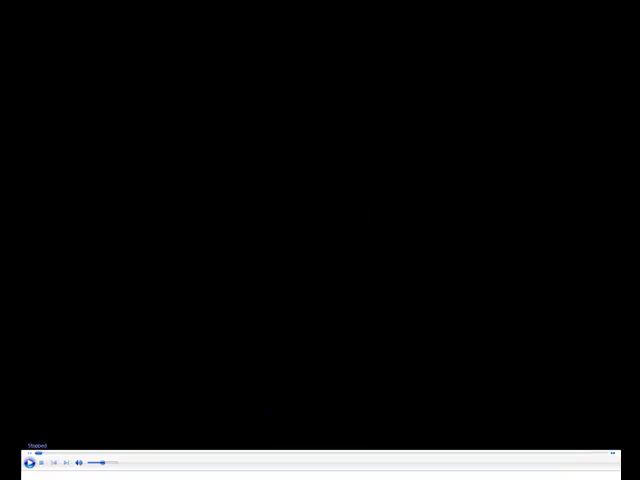
{"action": "left_click", "coordinate": [32, 464]}
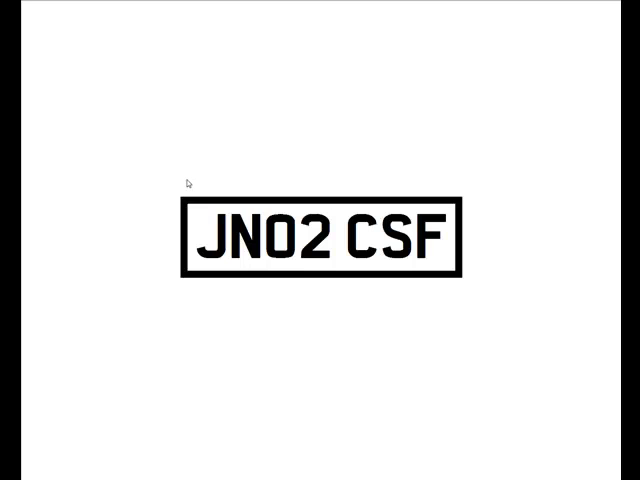
{"action": "mouse_move", "coordinate": [200, 178]}
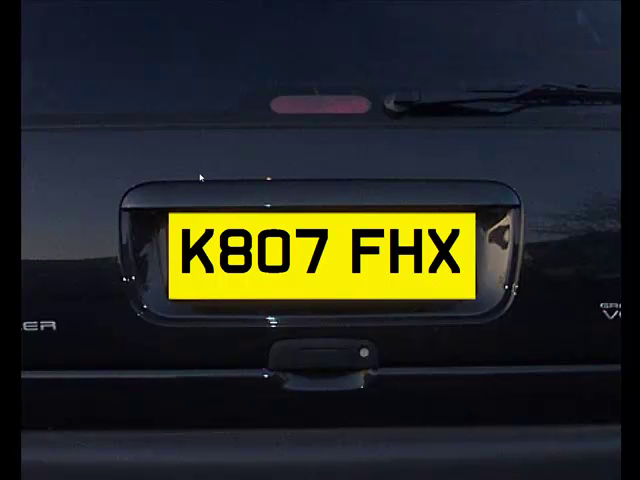
{"action": "mouse_move", "coordinate": [100, 278]}
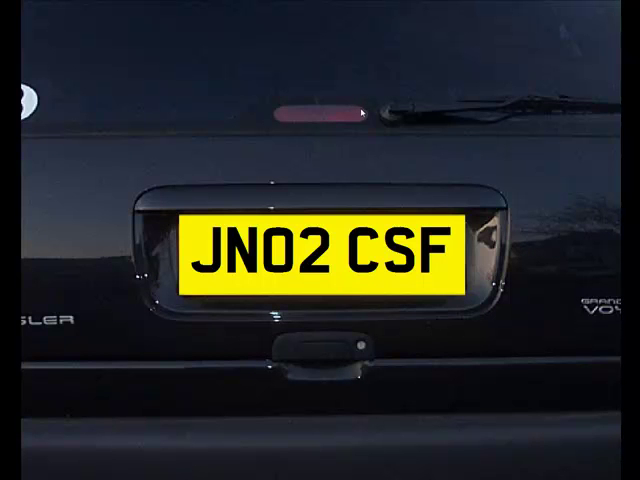
{"action": "mouse_move", "coordinate": [358, 122]}
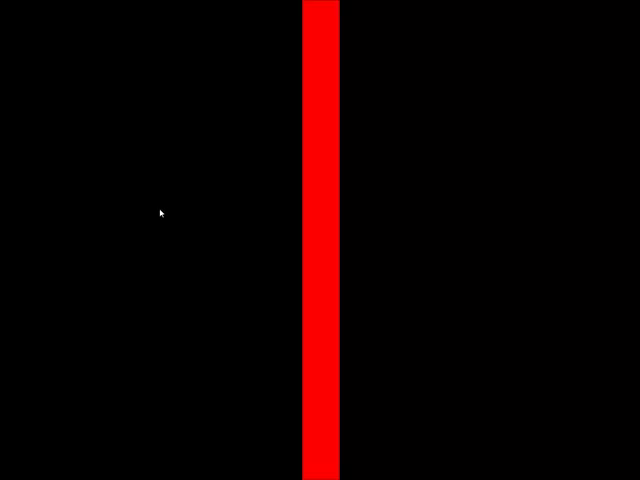
{"action": "mouse_move", "coordinate": [148, 216]}
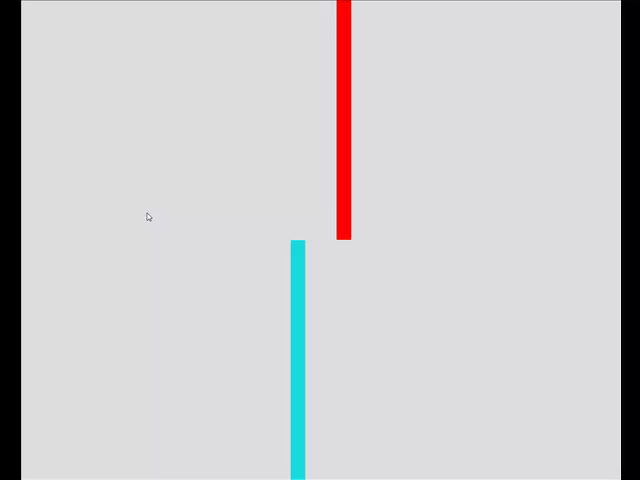
{"action": "mouse_move", "coordinate": [144, 180]}
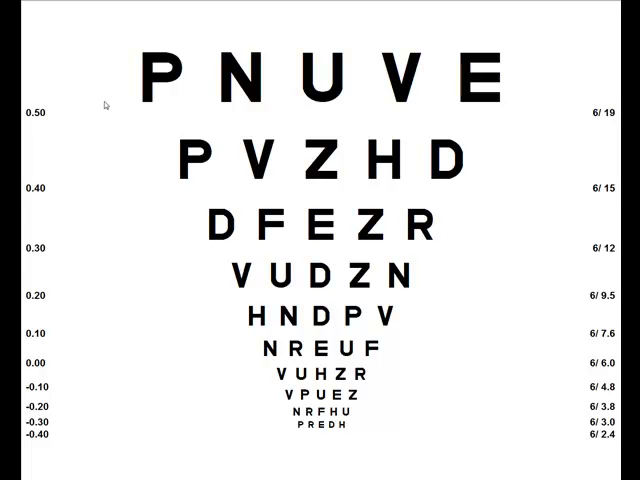
{"action": "mouse_move", "coordinate": [106, 140]}
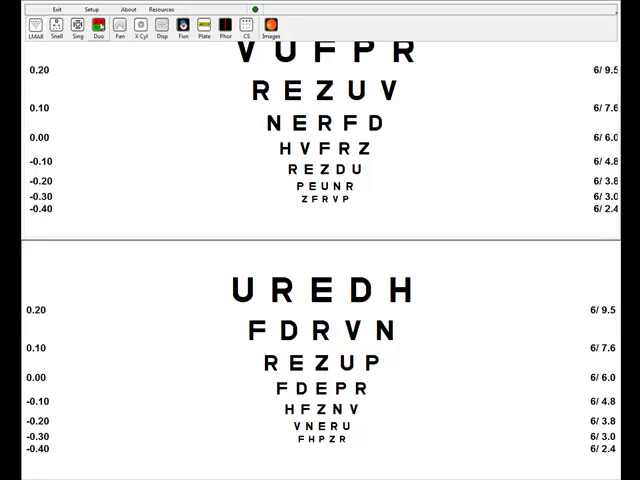
Show the astigmatism fan chart in the upper half above the UREDH letter chart at 6/9.5
{"action": "left_click", "coordinate": [124, 28]}
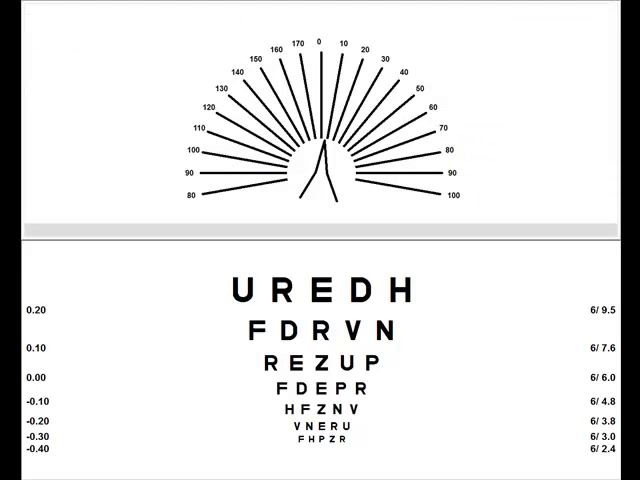
{"action": "mouse_move", "coordinate": [168, 164]}
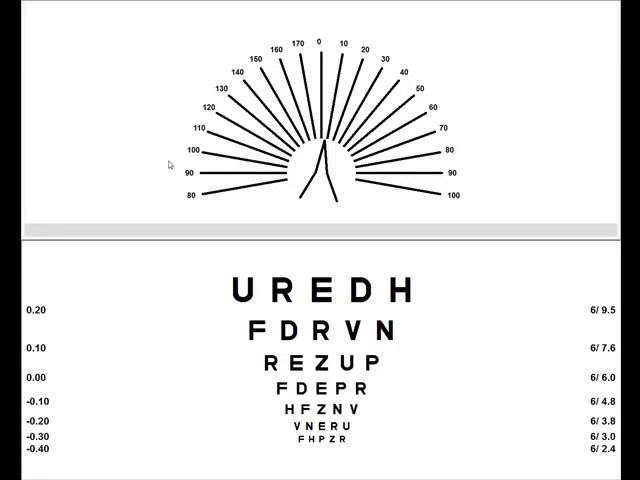